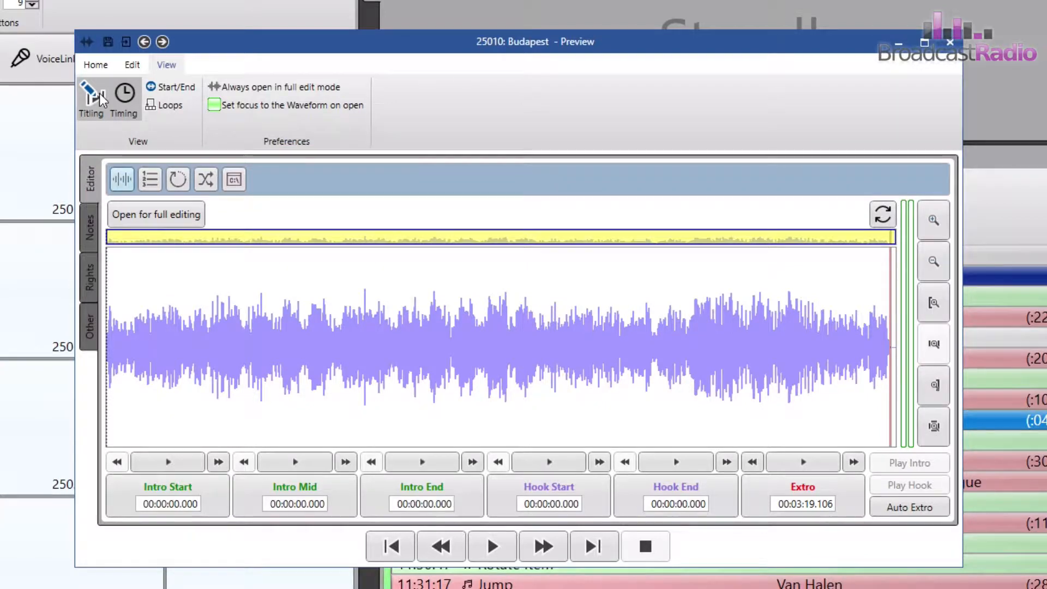
Show the Titling details and the intro, hook and extro timing markers for 'Budapest'
click(90, 100)
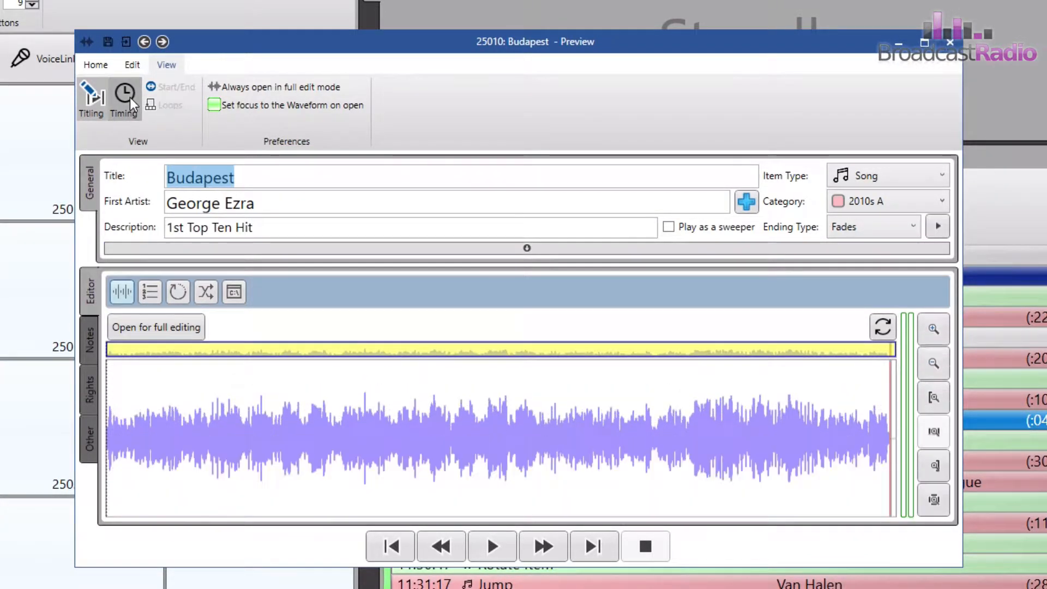
click(123, 100)
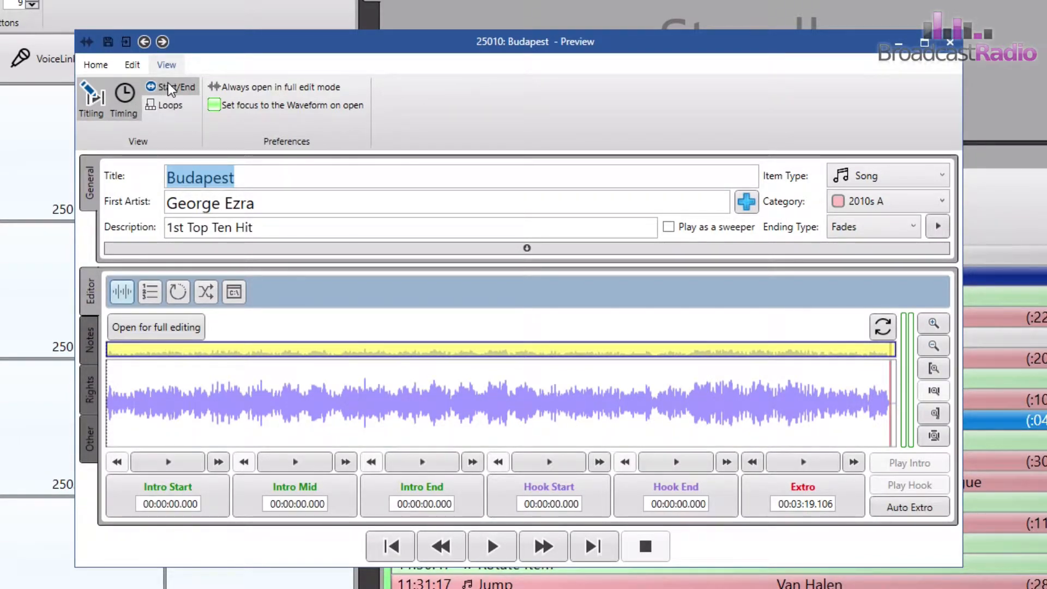
mouse_move(186, 94)
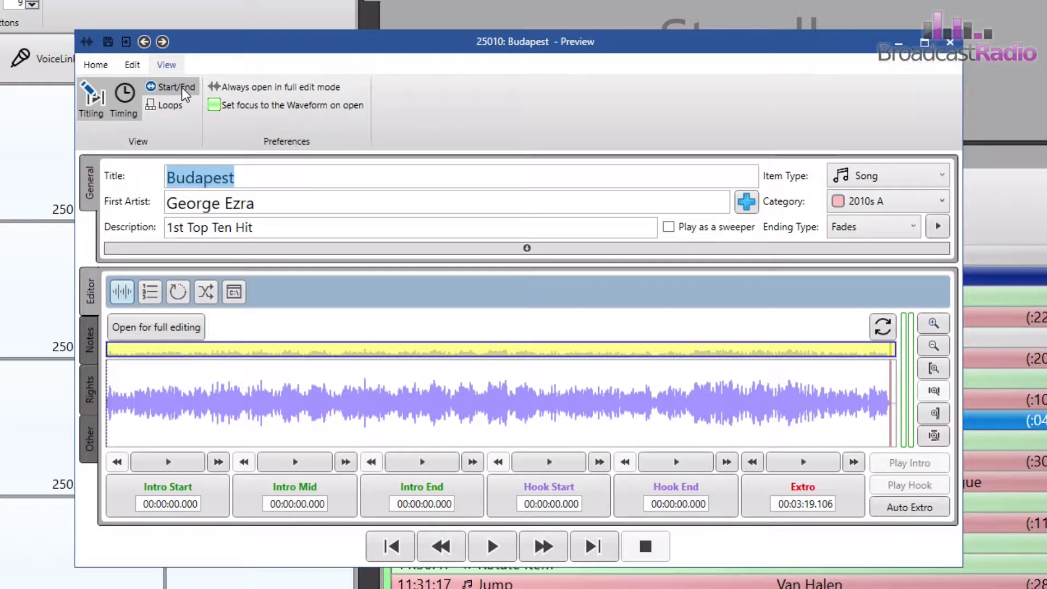
mouse_move(177, 110)
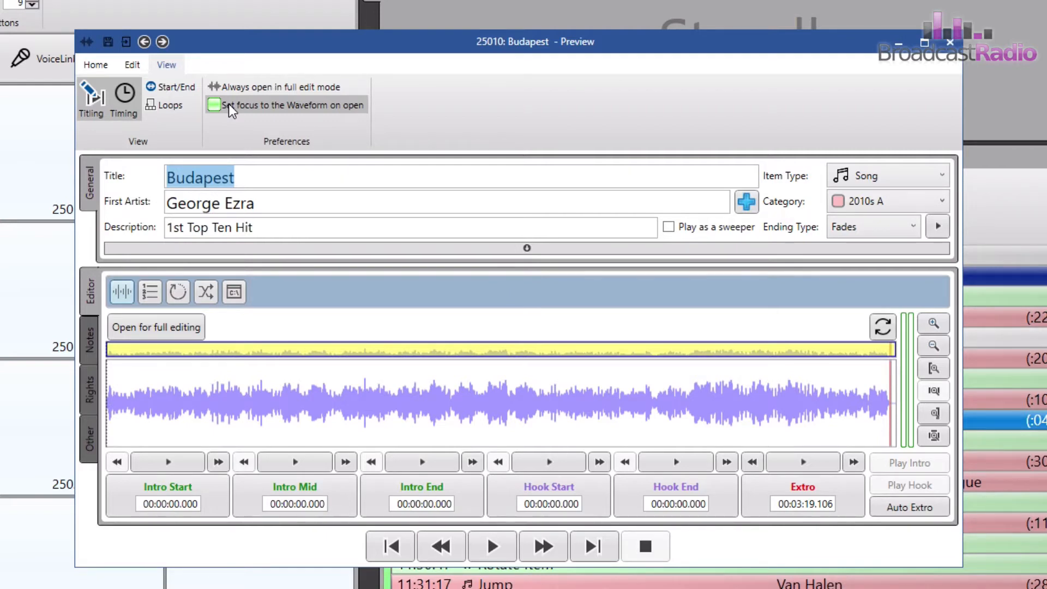
mouse_move(494, 119)
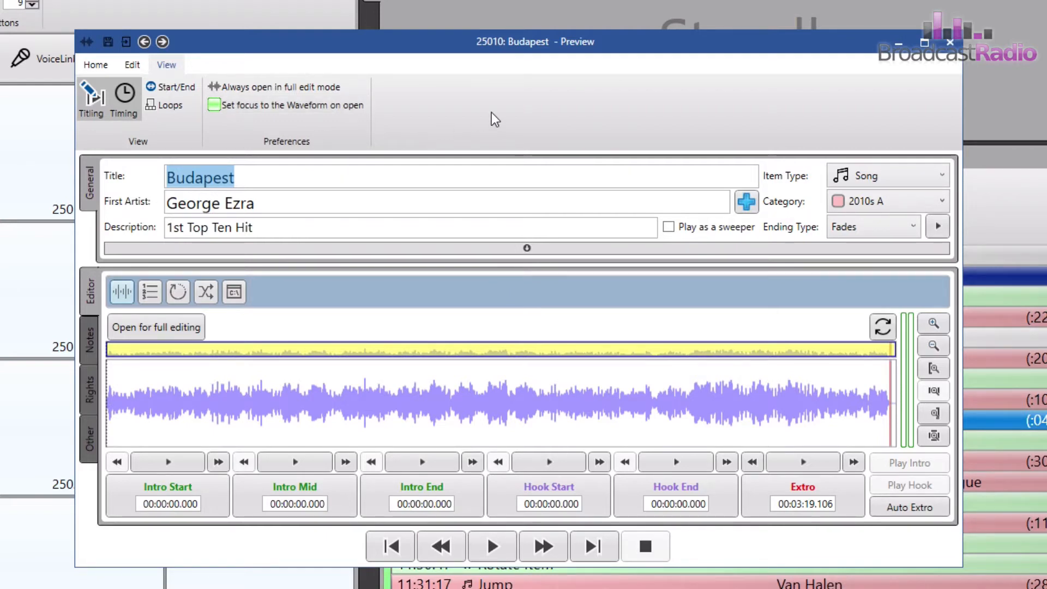